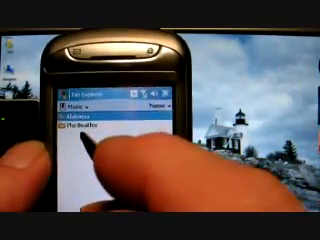
left_click(90, 128)
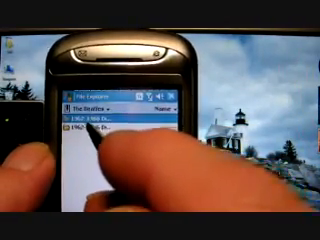